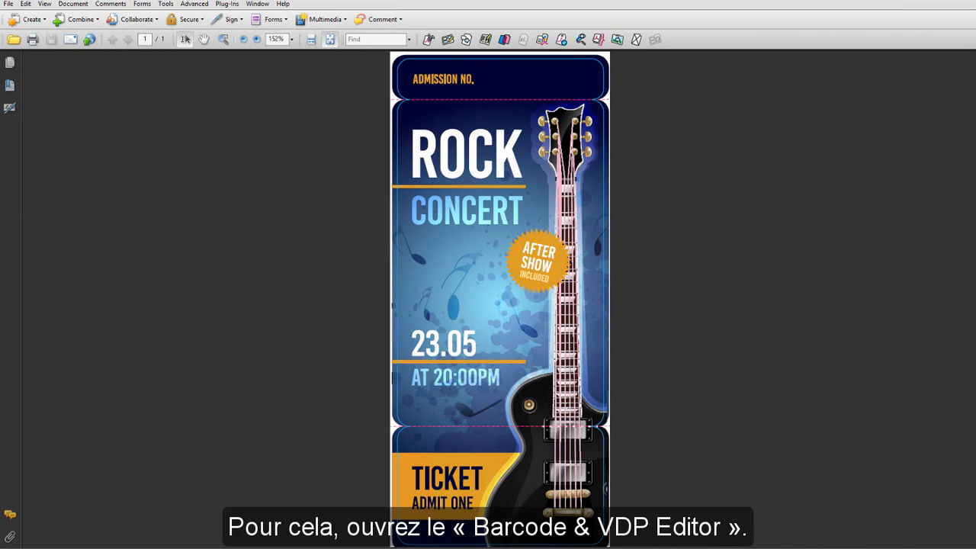
pyautogui.moveTo(231, 6)
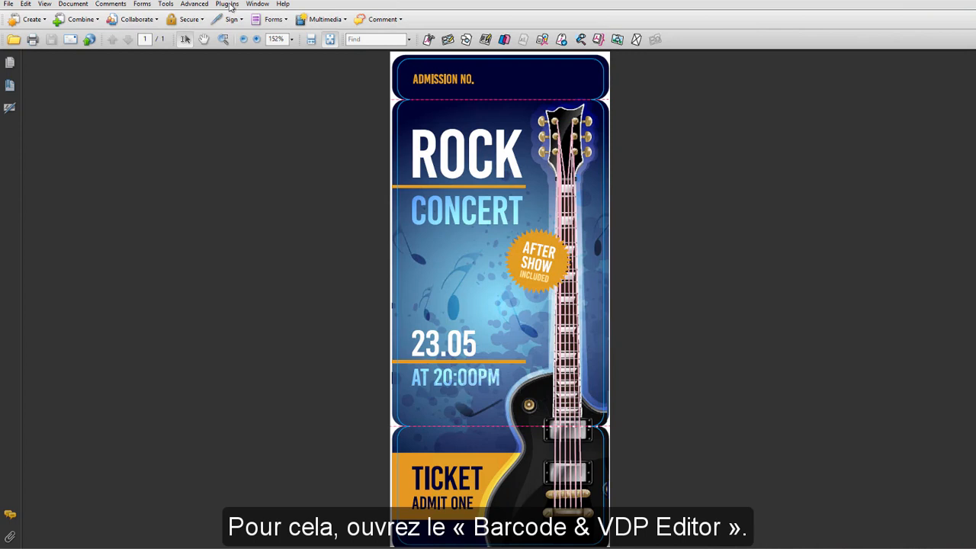
# Step: Launch the Barcode & VDP Editor from Acrobat's Plug-Ins menu
pyautogui.click(227, 4)
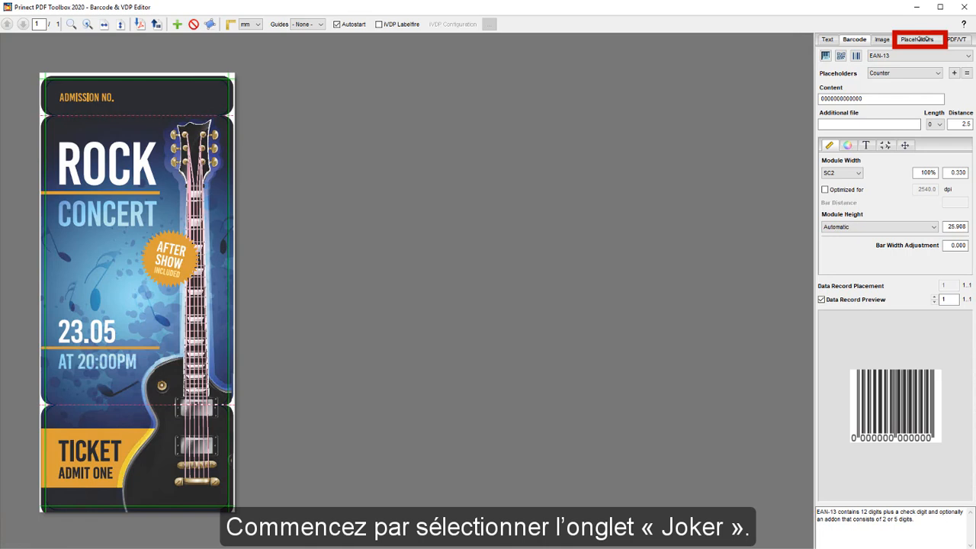
# Step: Create a counter placeholder named 'Serial-Number' with No. Digits set to 5
pyautogui.click(918, 39)
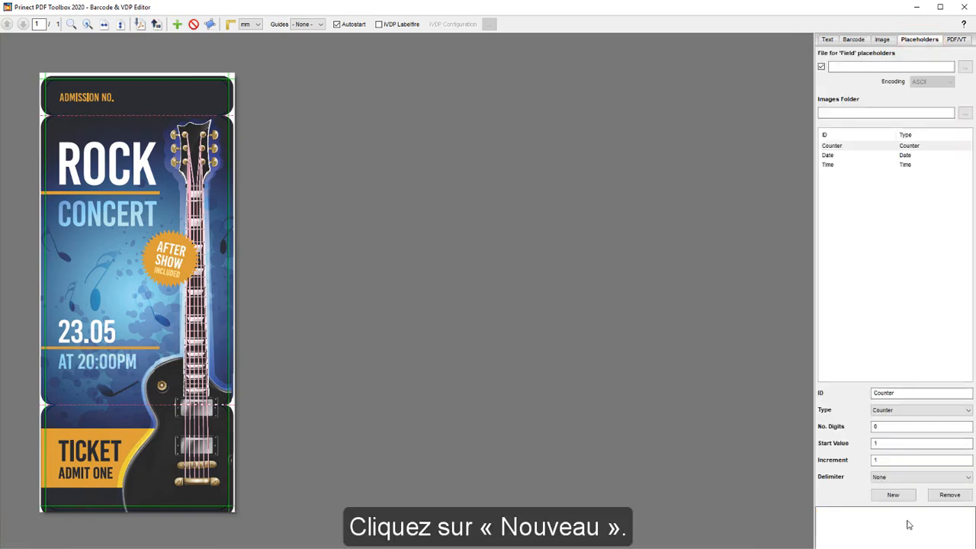
pyautogui.click(892, 495)
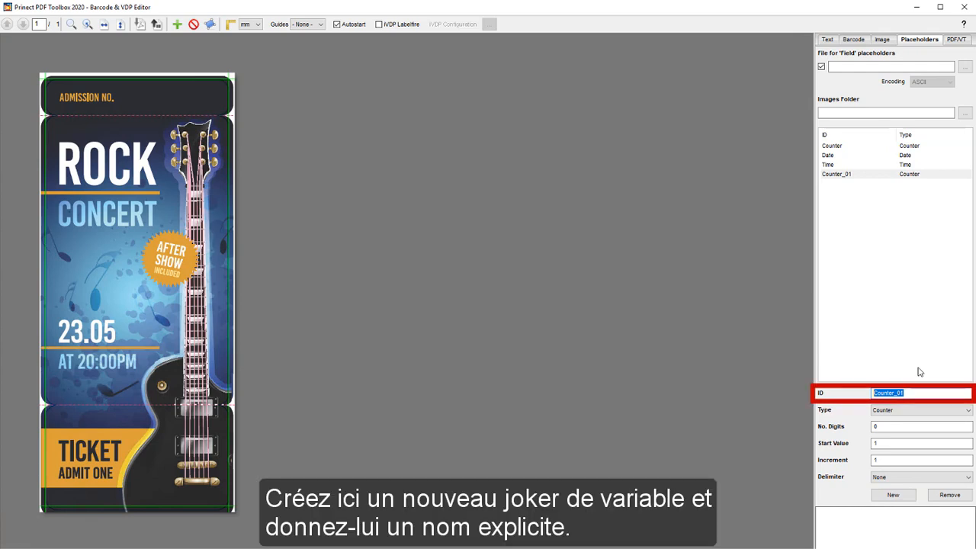
pyautogui.click(915, 392)
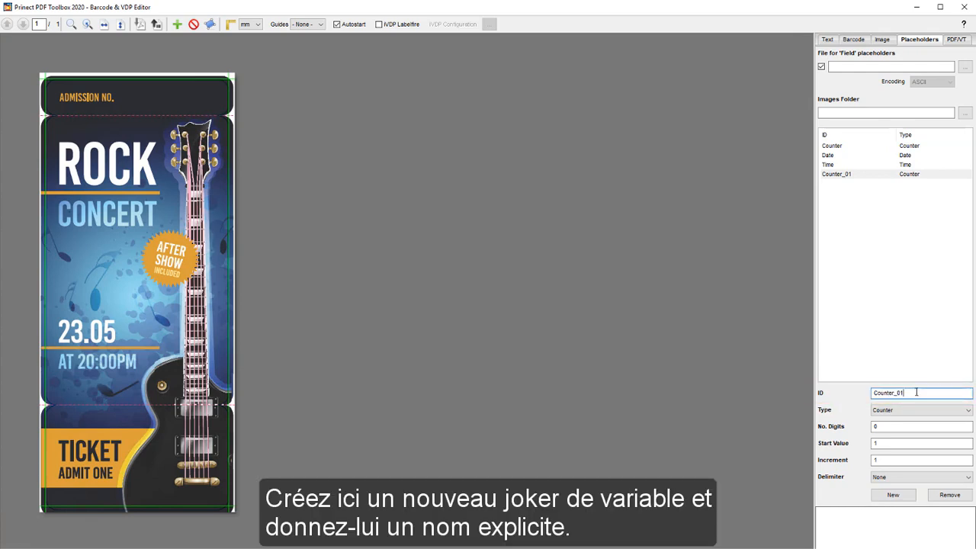
pyautogui.write('Serial-Number')
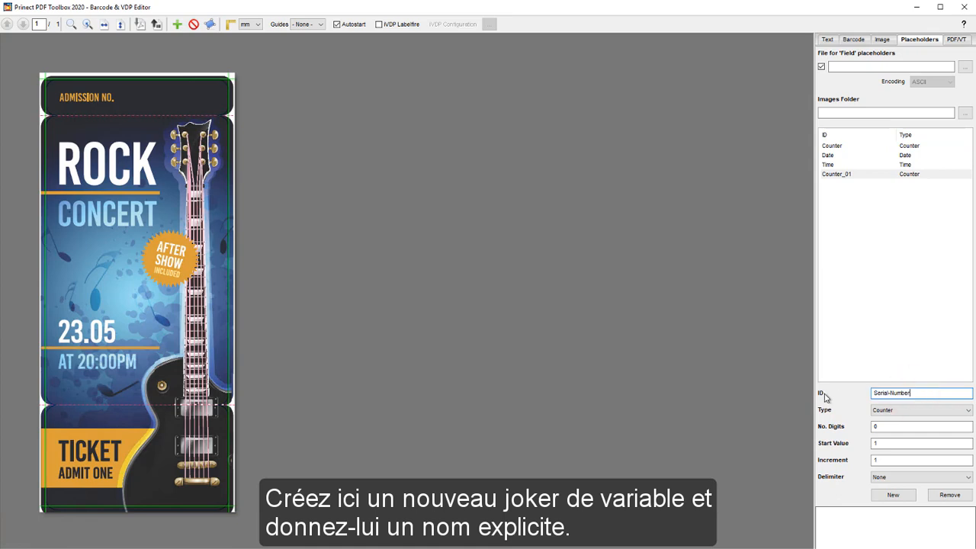
pyautogui.click(918, 409)
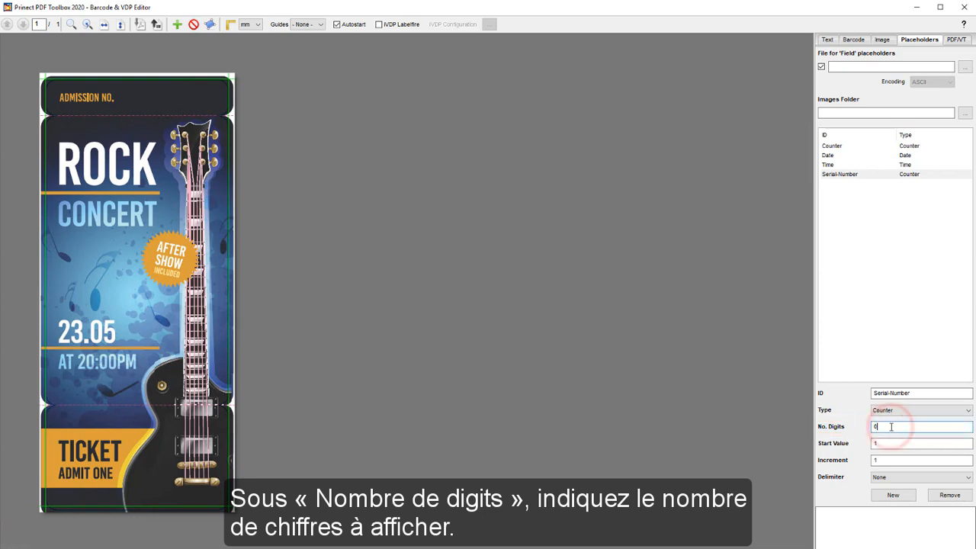
pyautogui.write('5')
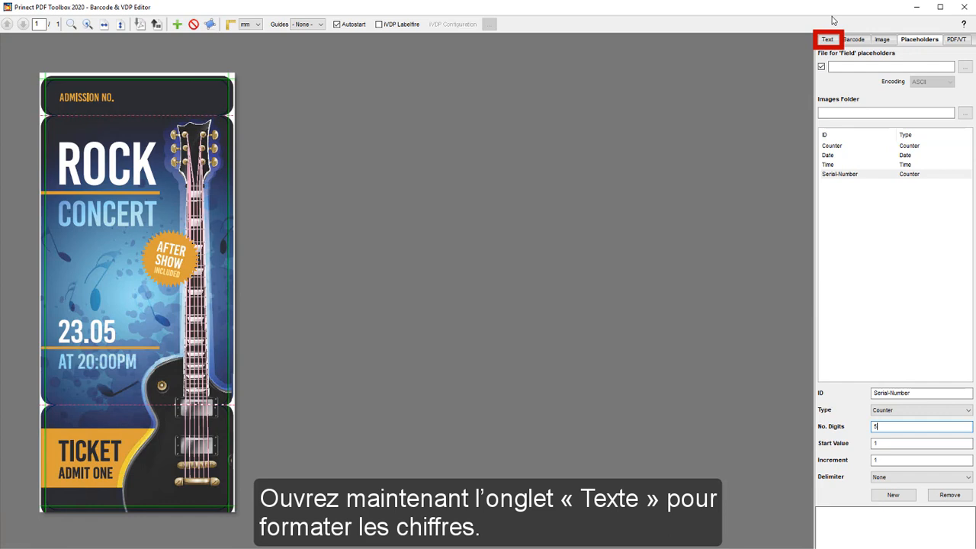
# Step: Insert the Serial-Number placeholder into the text mark's Content as $[Serial-Number]
pyautogui.click(827, 39)
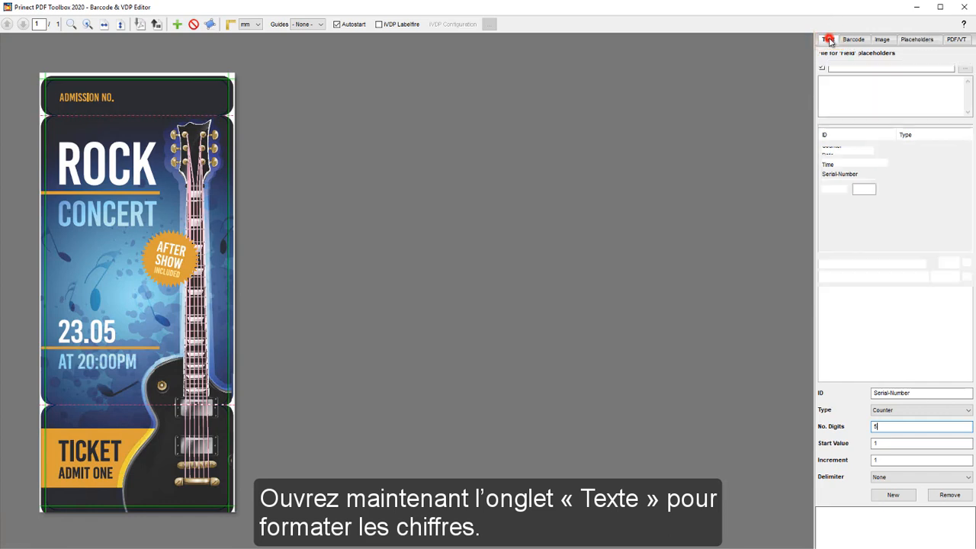
pyautogui.click(828, 38)
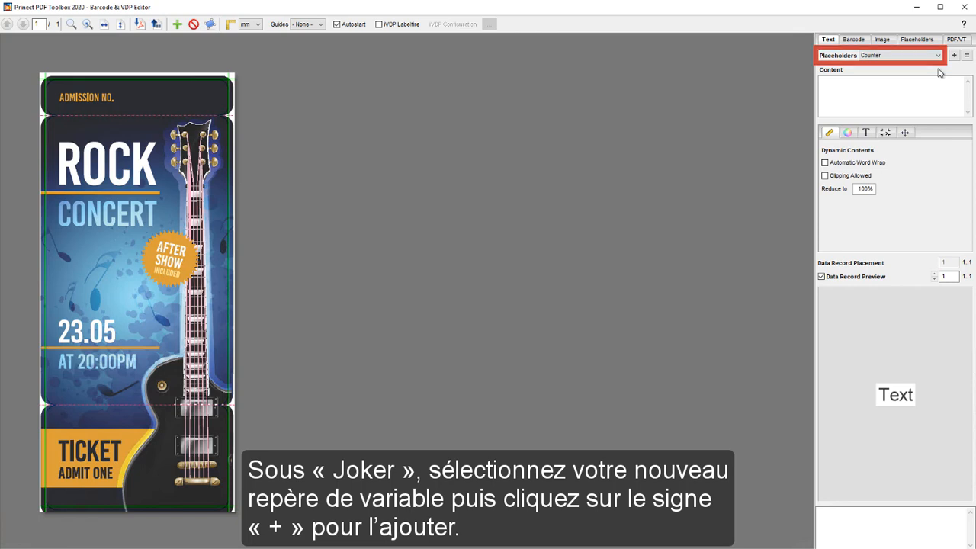
pyautogui.click(899, 55)
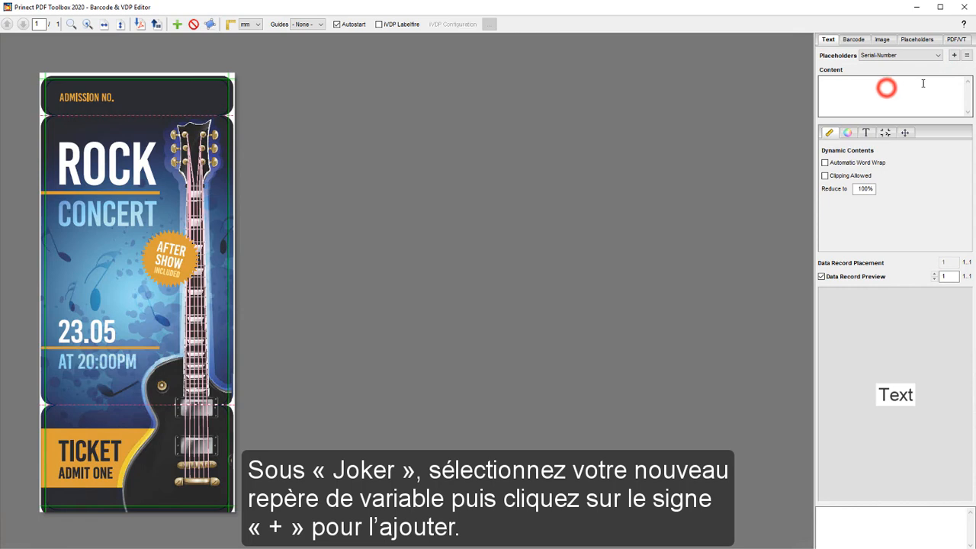
pyautogui.click(954, 55)
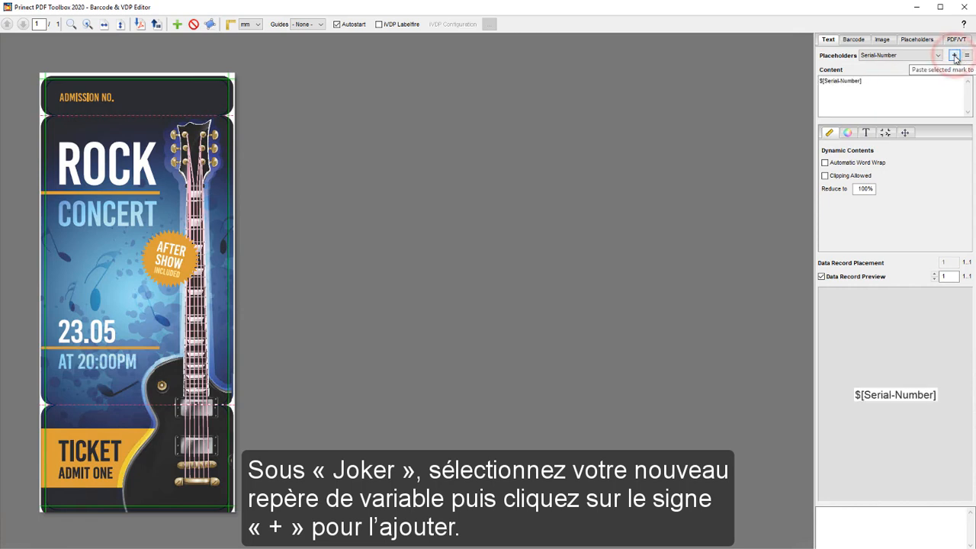
pyautogui.click(953, 55)
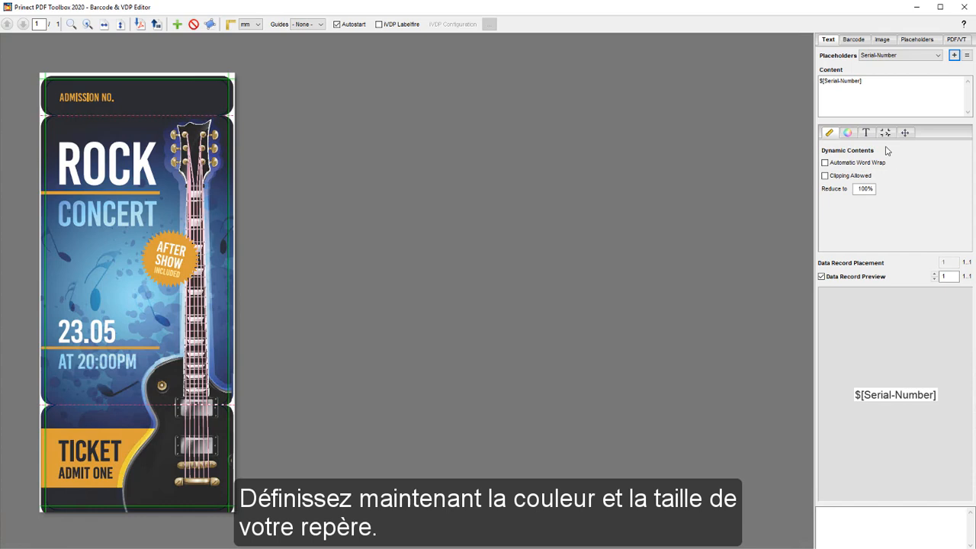
# Step: Style the counter text white in Verdana Bold at font size 16
pyautogui.click(847, 133)
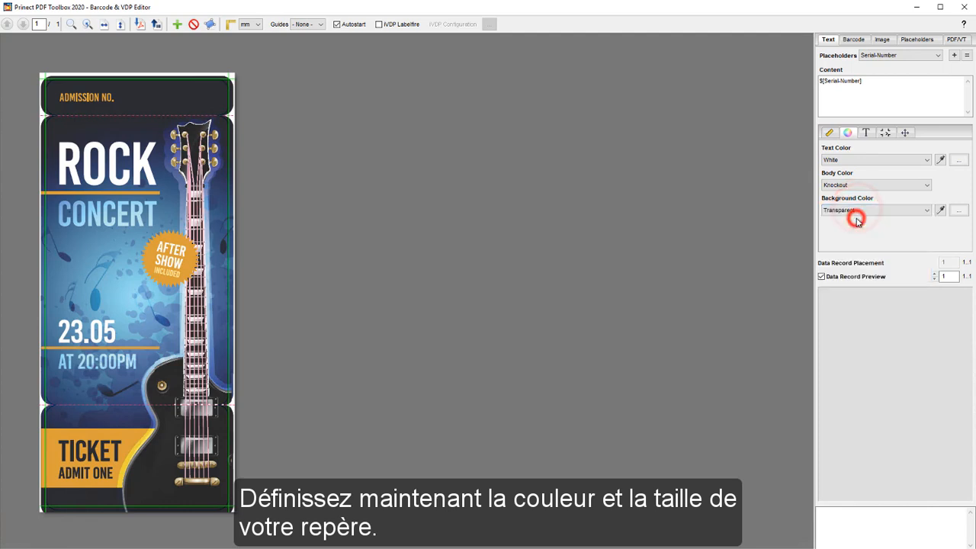
pyautogui.click(865, 131)
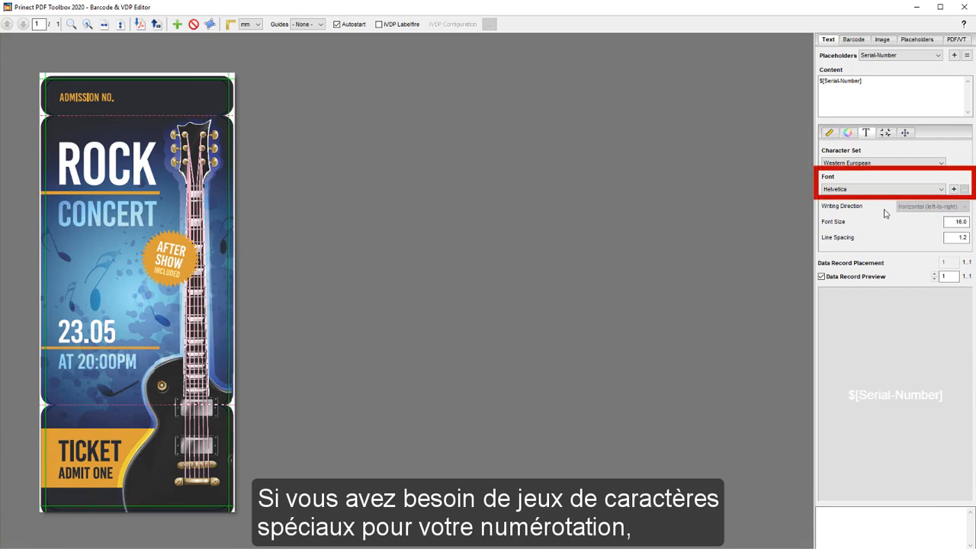
pyautogui.click(953, 189)
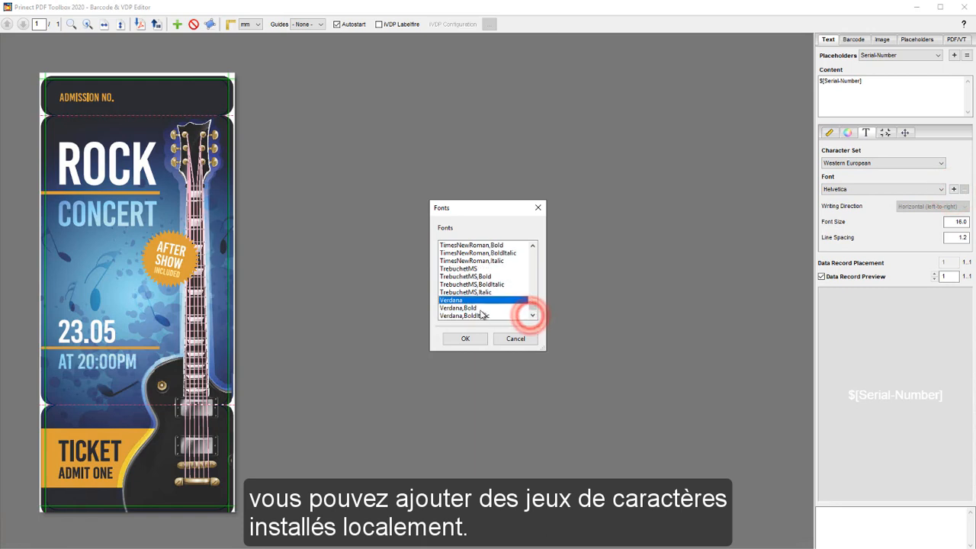
pyautogui.click(464, 338)
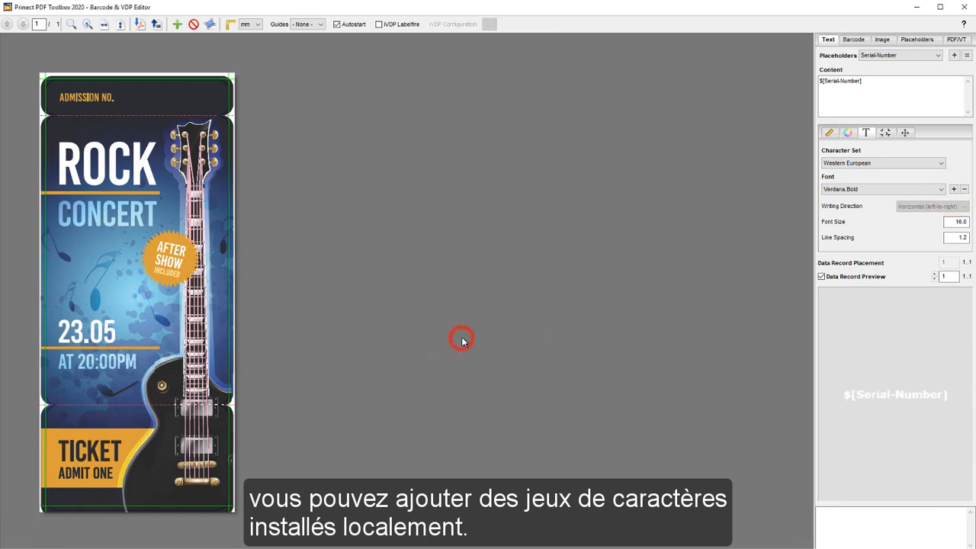
pyautogui.click(822, 276)
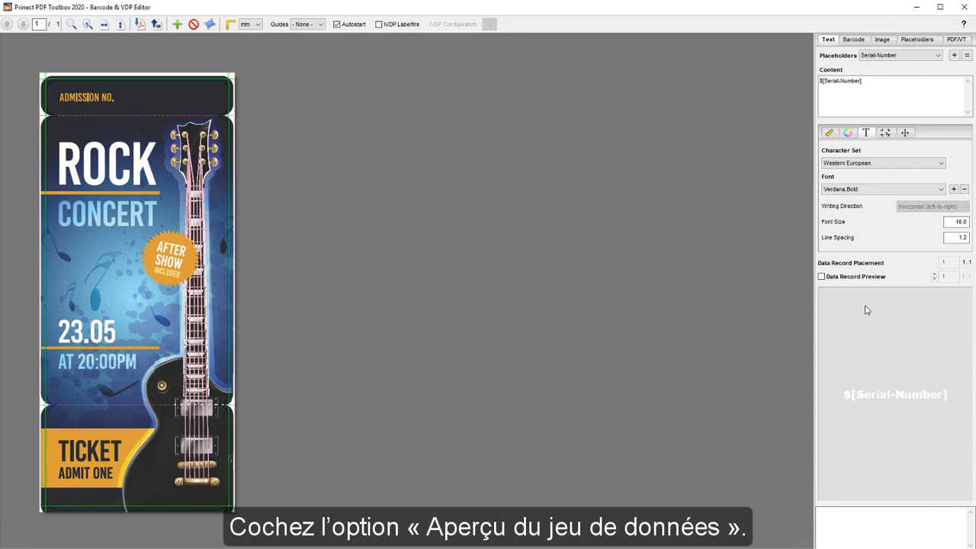
pyautogui.moveTo(860, 308)
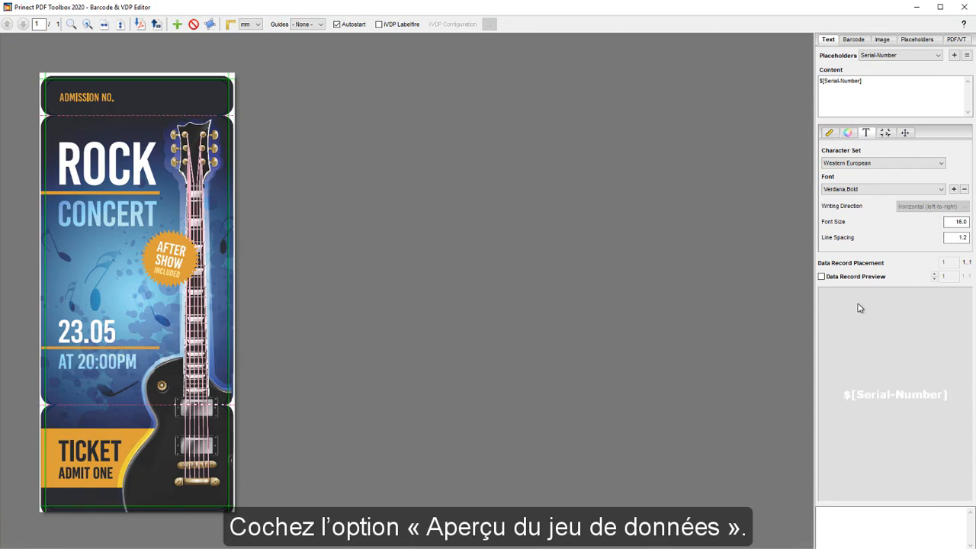
# Step: Enable Data Record Preview and drag the 00001 counter beside ADMISSION NO
pyautogui.click(821, 276)
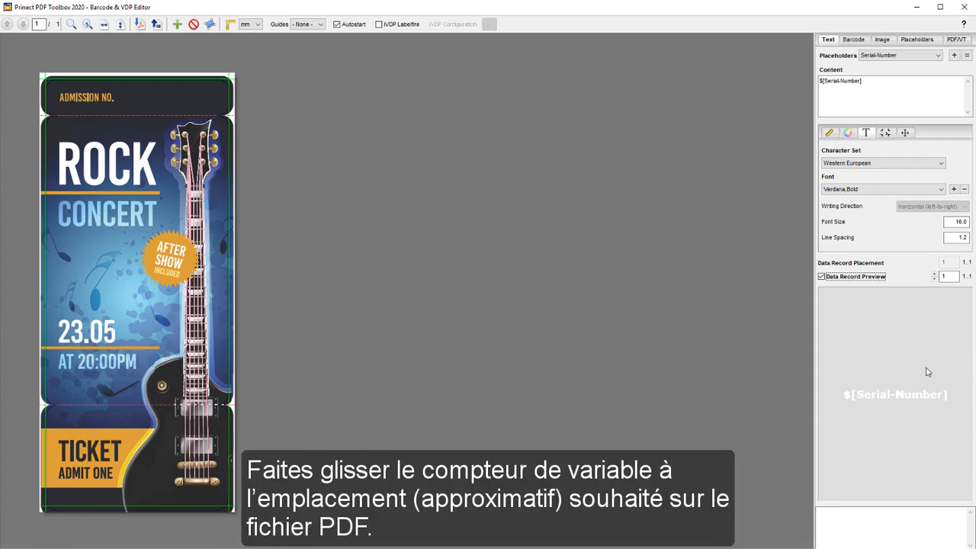
pyautogui.click(895, 394)
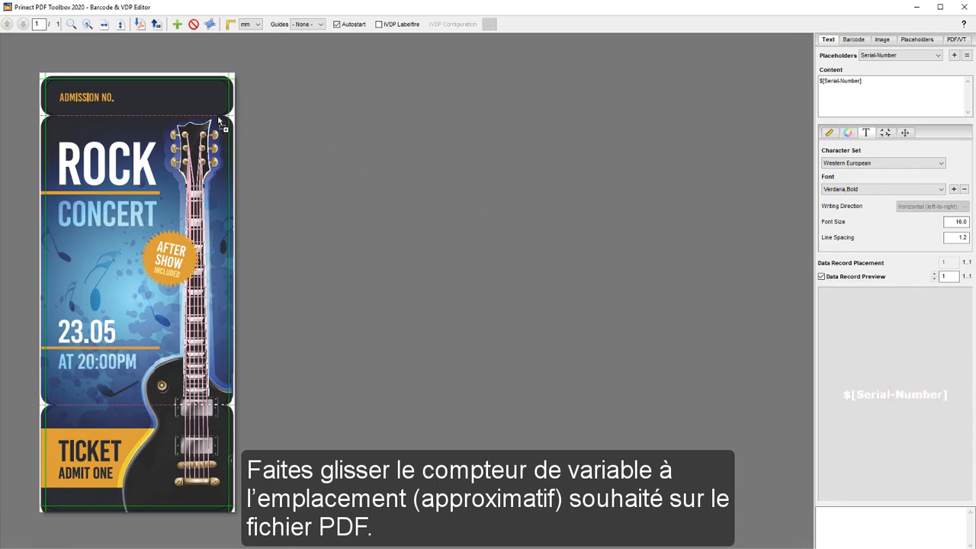
pyautogui.moveTo(221, 122); pyautogui.dragTo(154, 93)
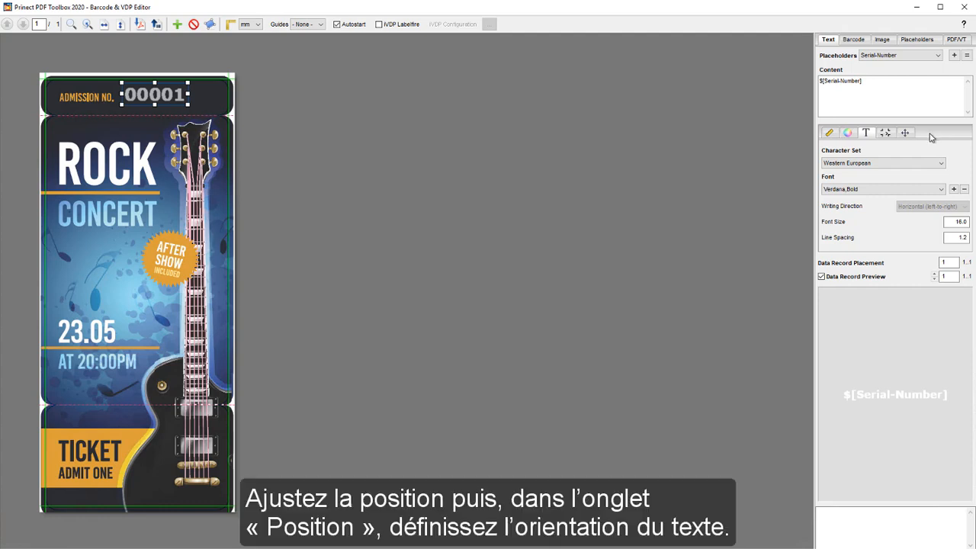
pyautogui.moveTo(928, 145)
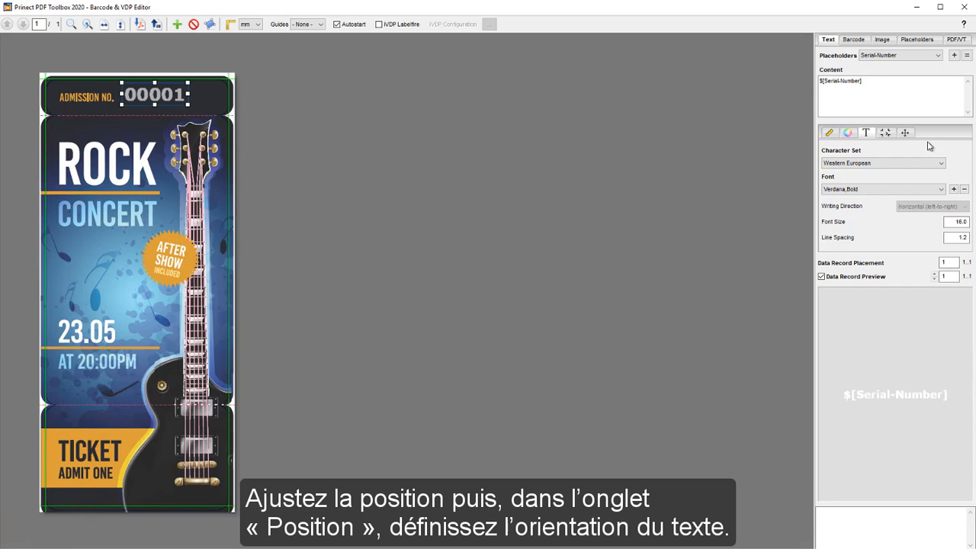
# Step: Edit the counter's X position and set Horizontal adjustment to Right
pyautogui.click(886, 132)
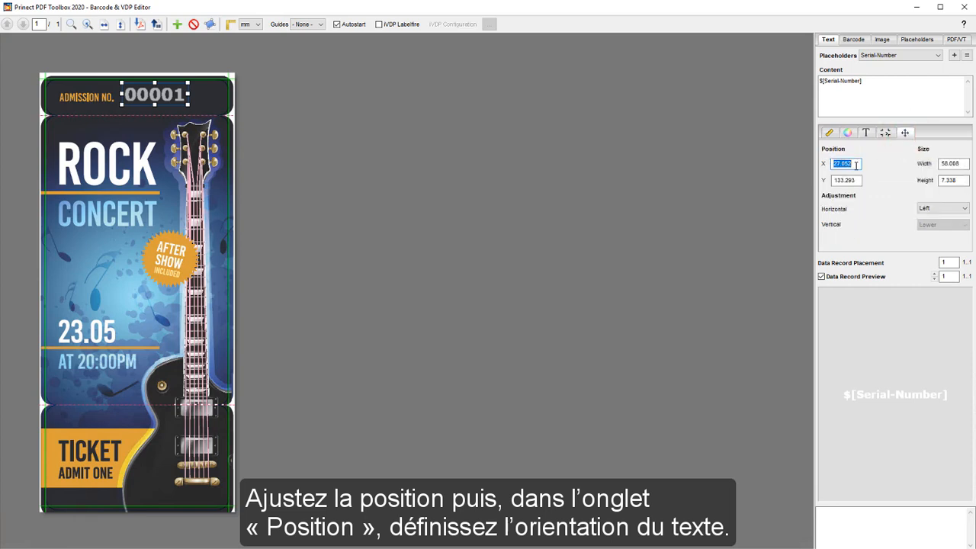
pyautogui.write('46')
pyautogui.click(846, 180)
pyautogui.write('13')
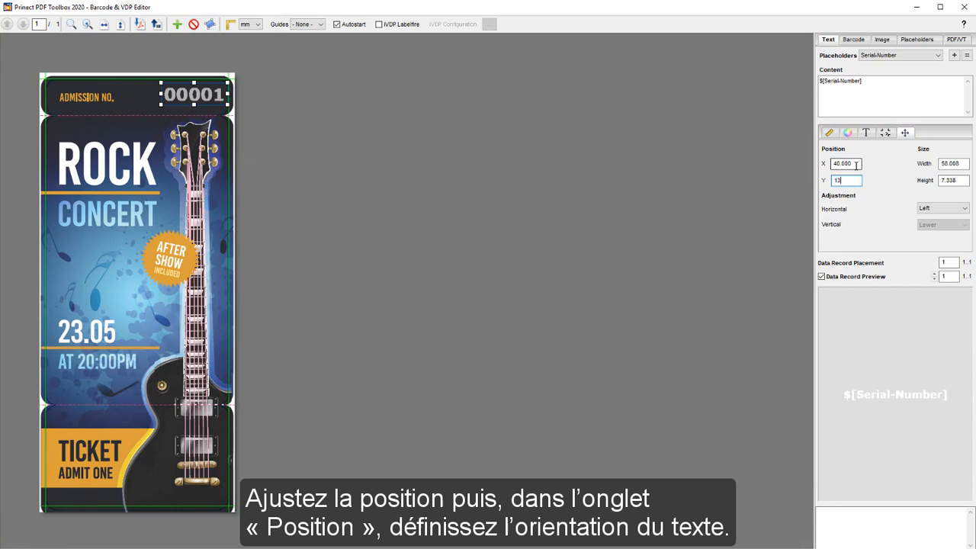
pyautogui.click(966, 208)
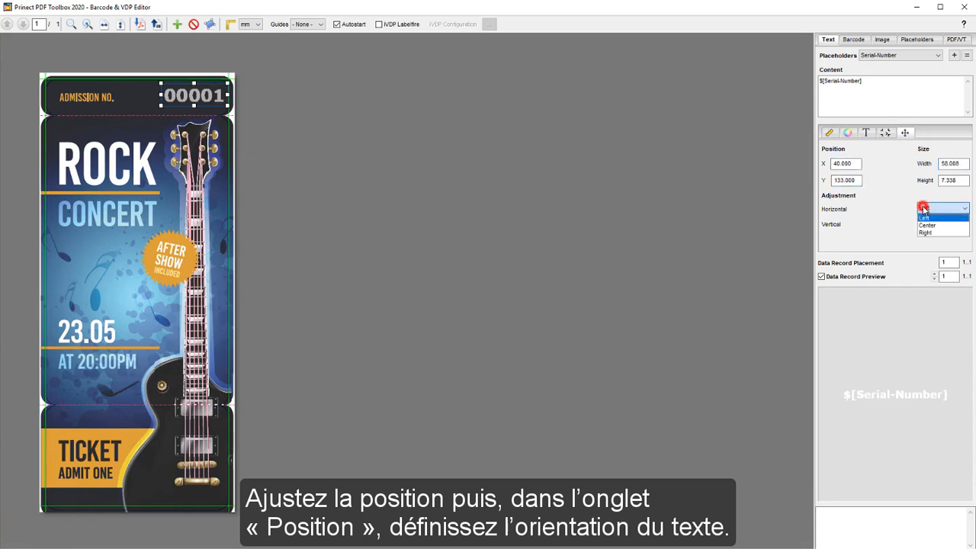
pyautogui.click(925, 234)
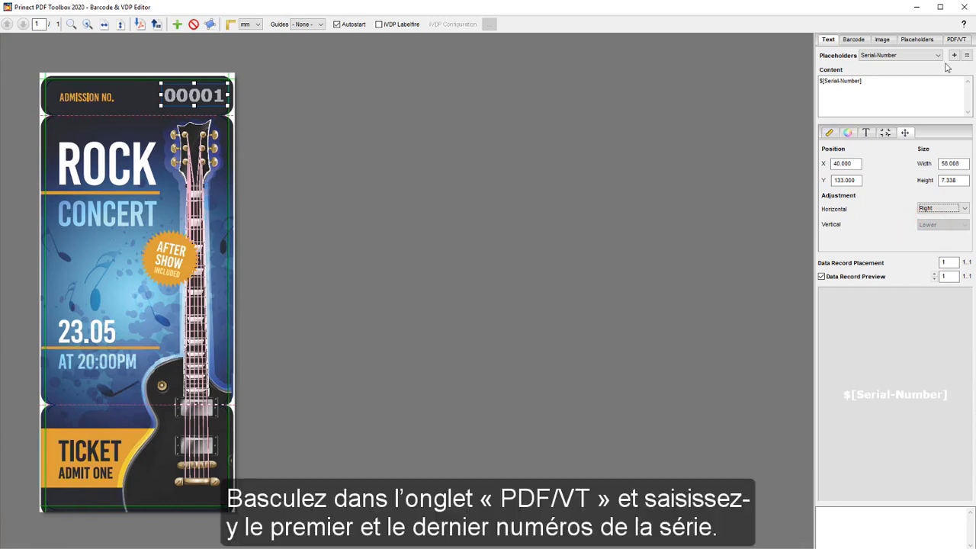
# Step: Create the PDF/VT output for data records 1 through 10000
pyautogui.click(956, 39)
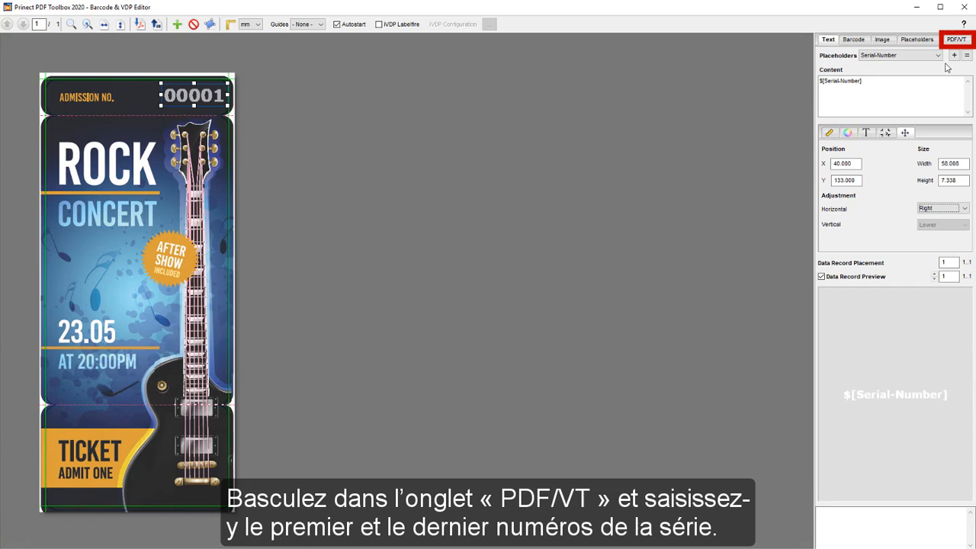
pyautogui.click(957, 39)
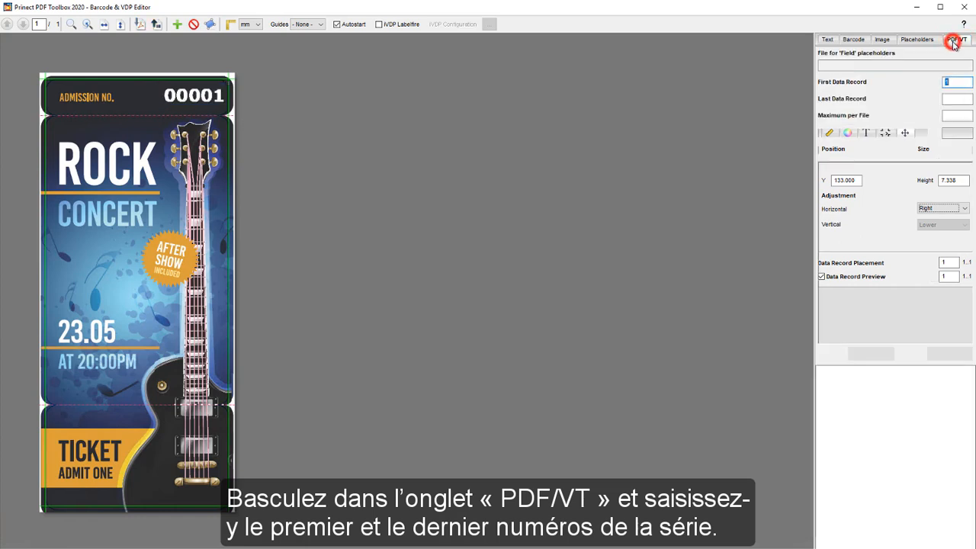
pyautogui.click(957, 39)
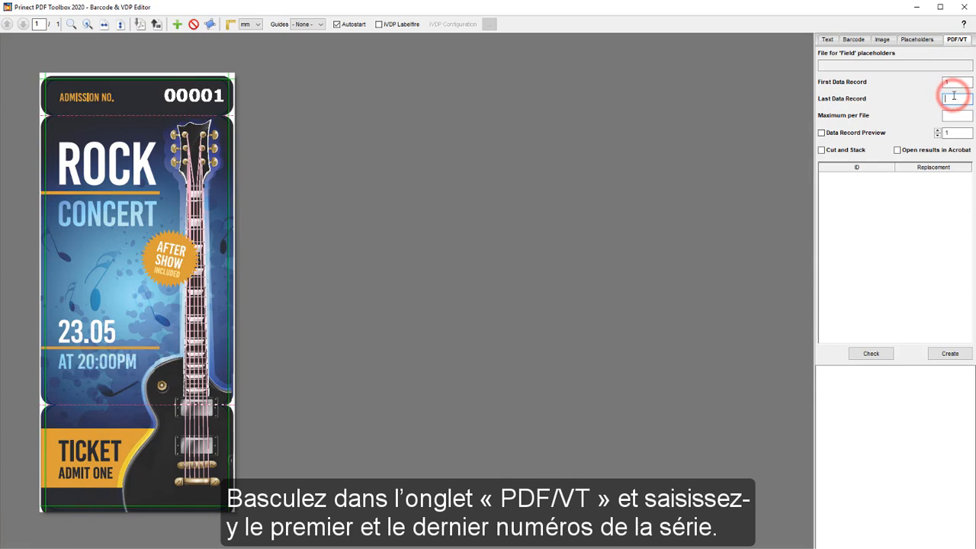
pyautogui.write('10000')
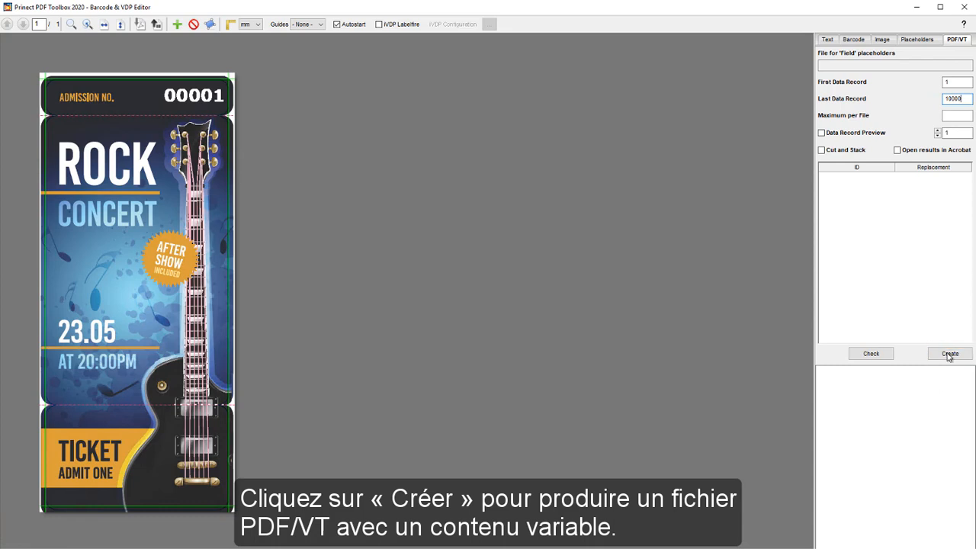
pyautogui.click(949, 353)
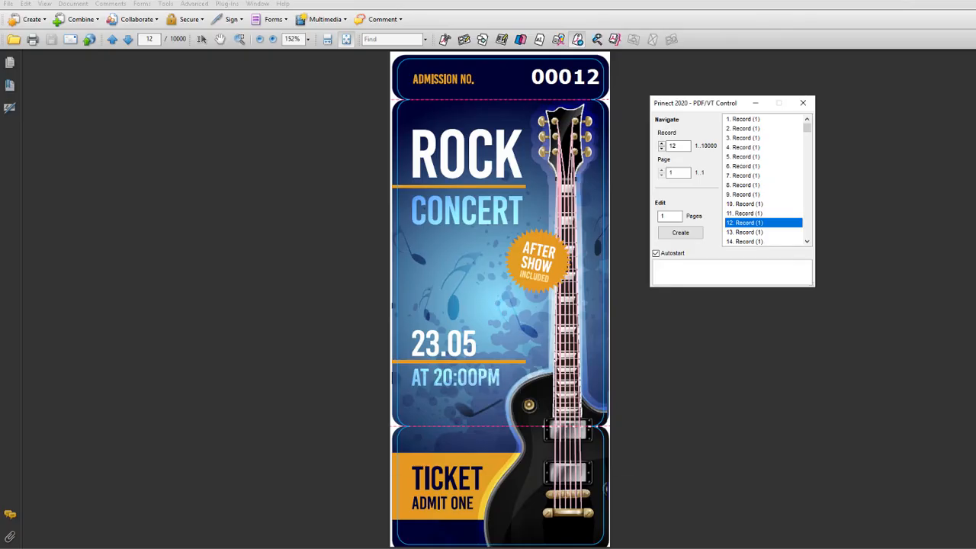